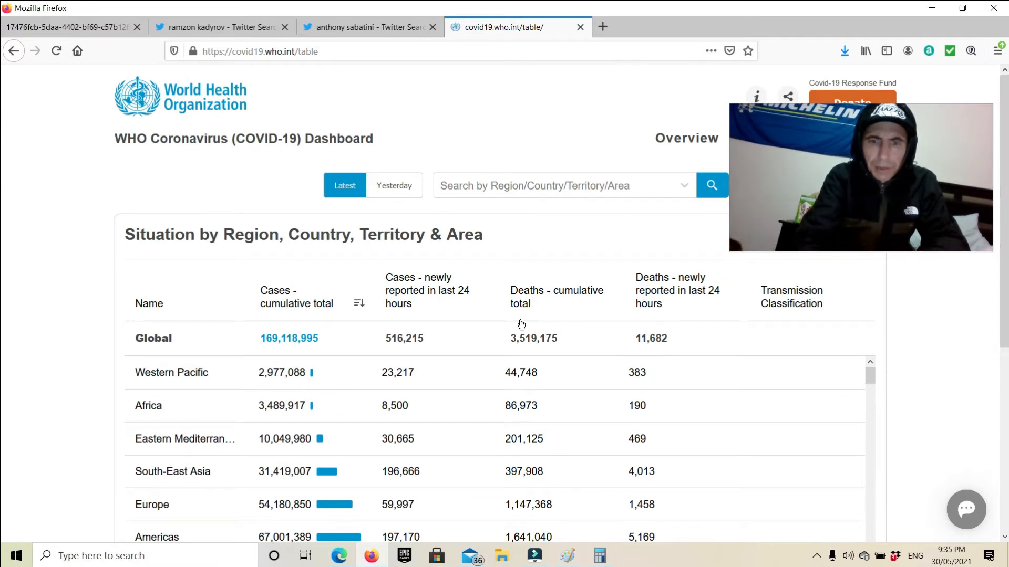
Step: Scroll down the WHO situation table to the Africa row and its case and death trend charts
scroll("down", 3)
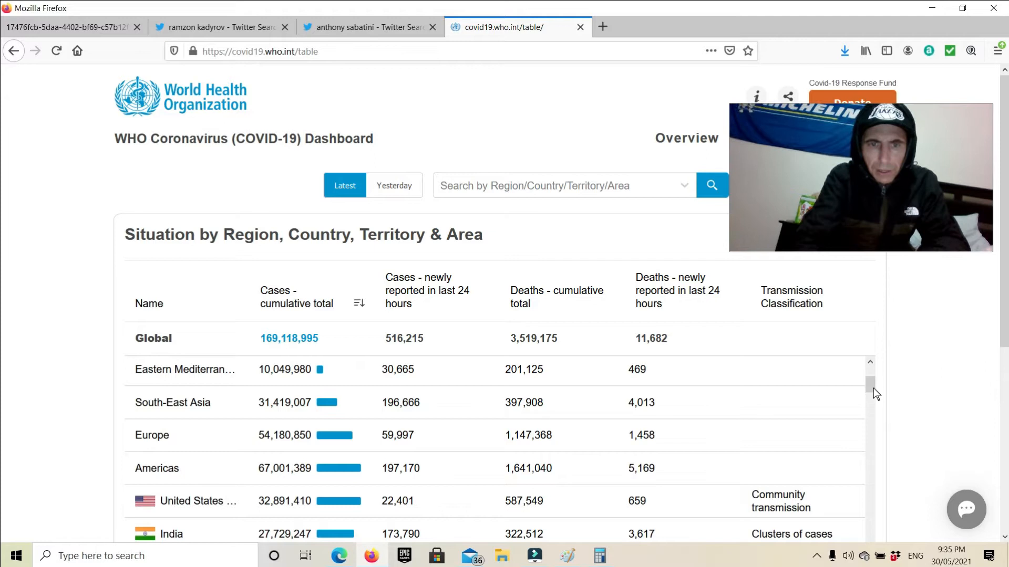
scroll("down", 3)
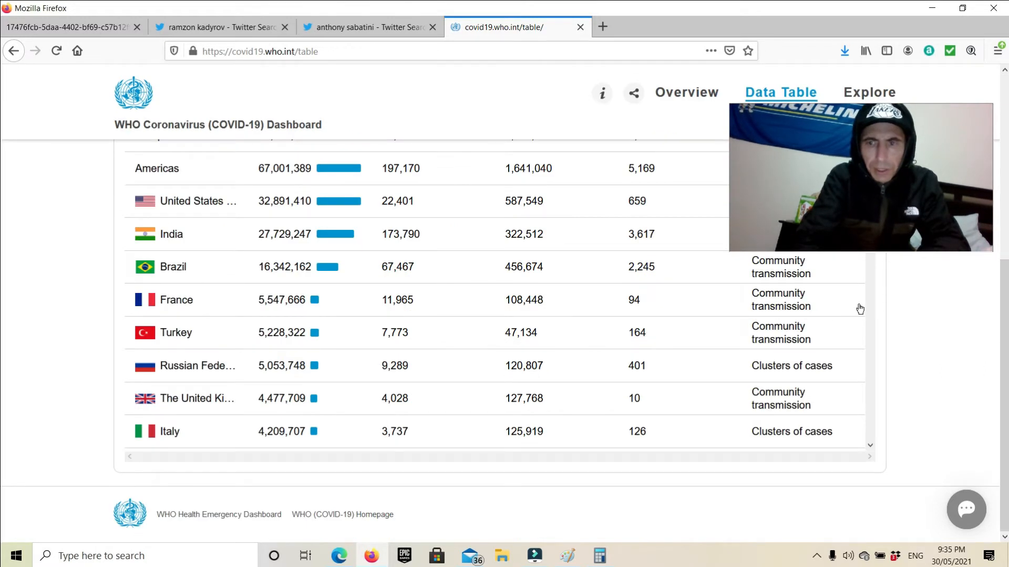
scroll("down", 3)
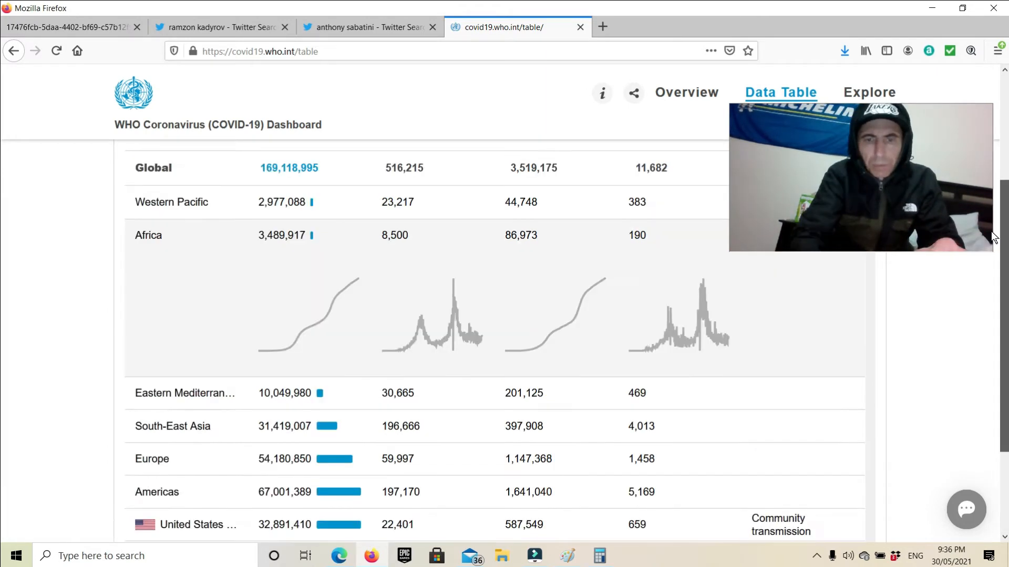
scroll("down", 3)
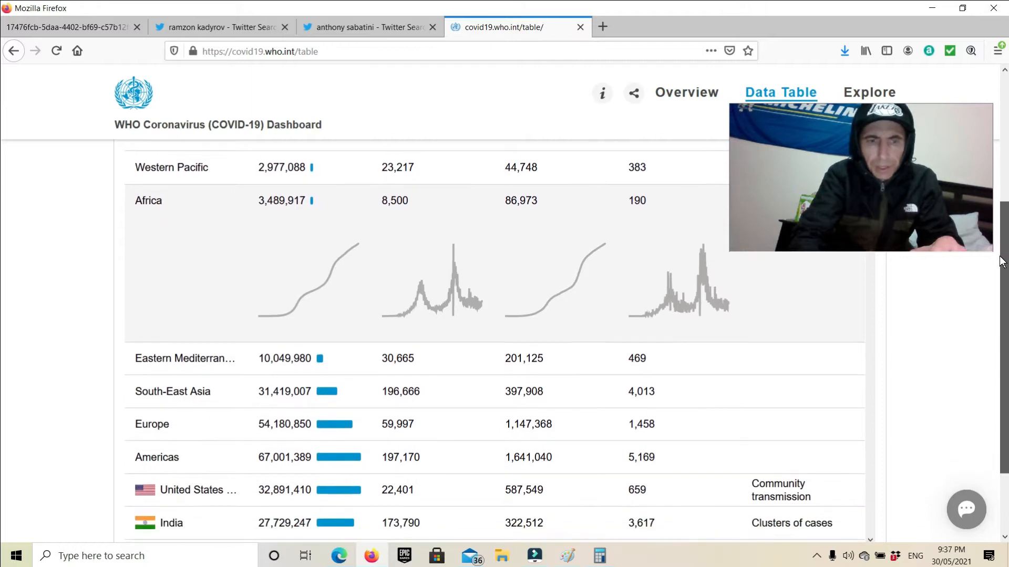
scroll("down", 3)
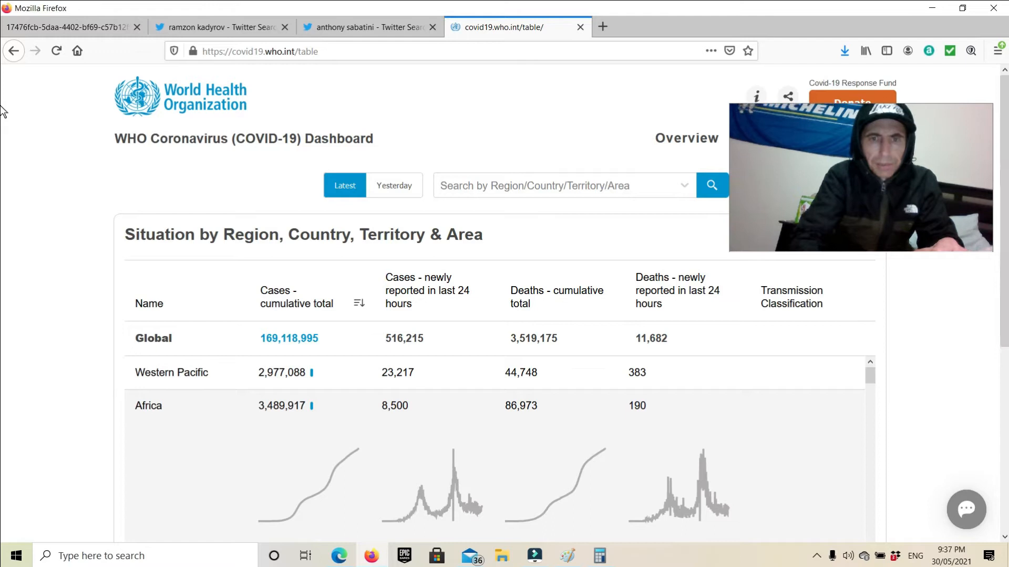
Step: Filter the situation table to Japan via the Region/Country search box
left_click(560, 185)
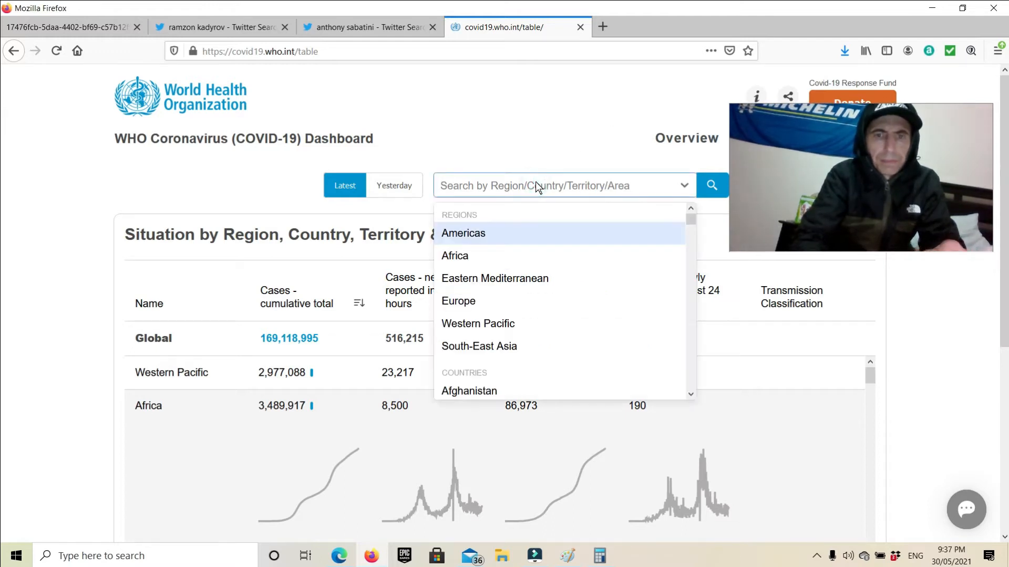
type("j")
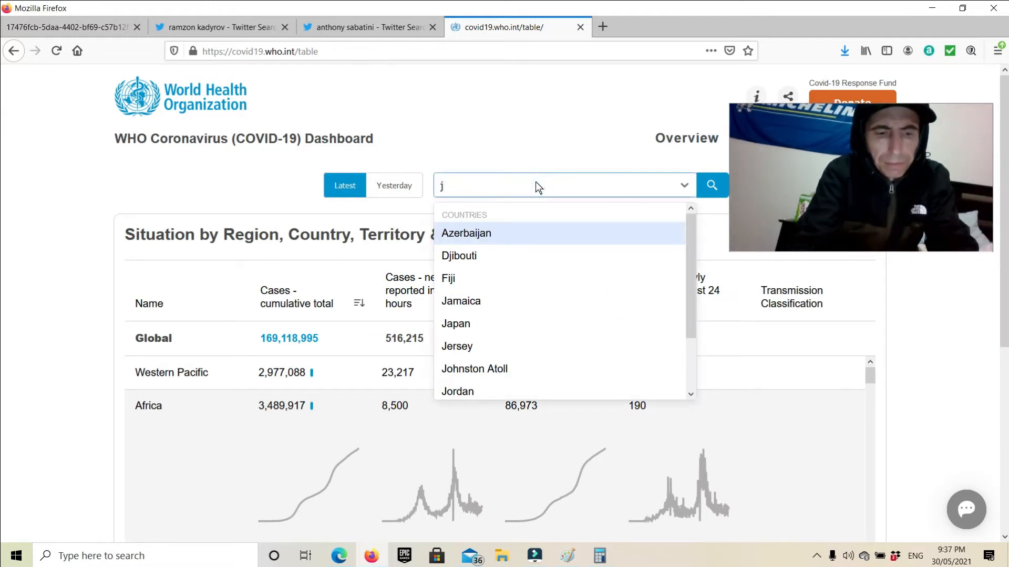
type("apa")
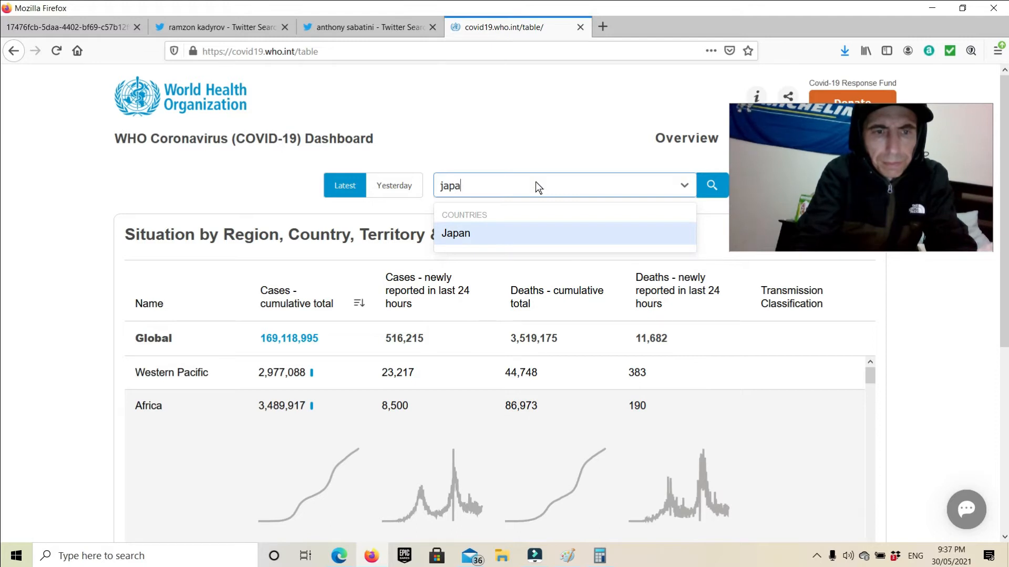
type("n")
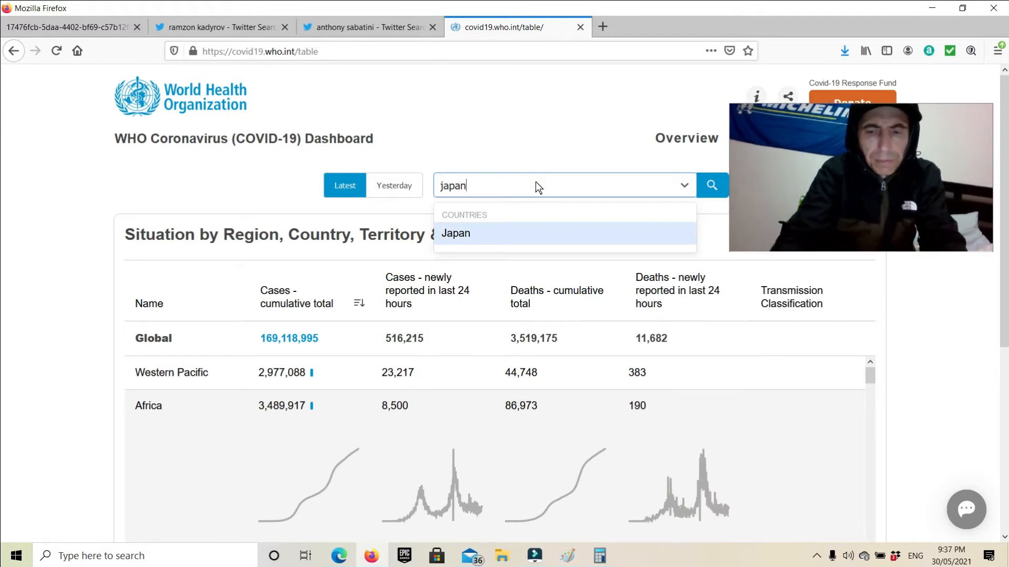
left_click(454, 233)
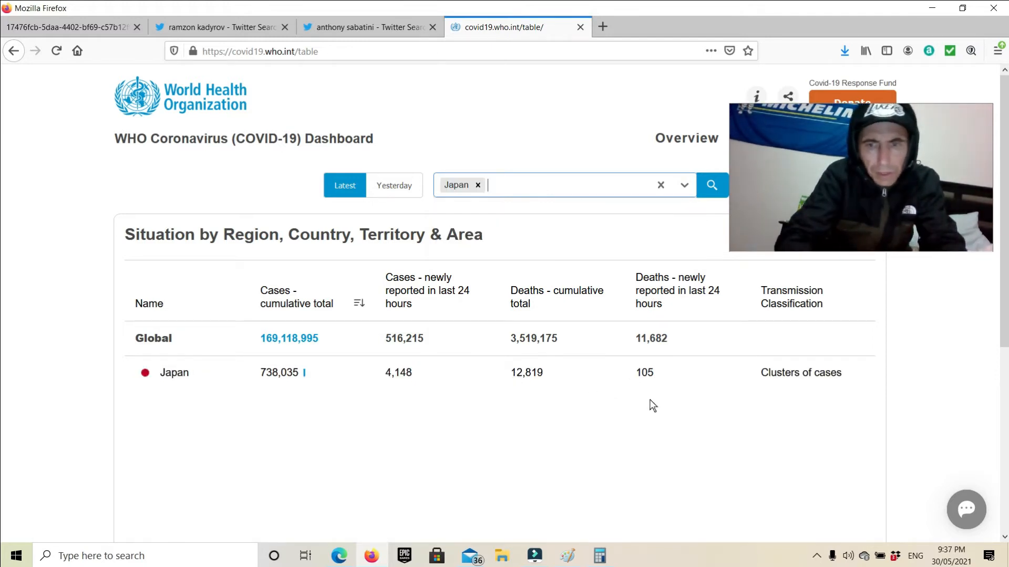
mouse_move(646, 397)
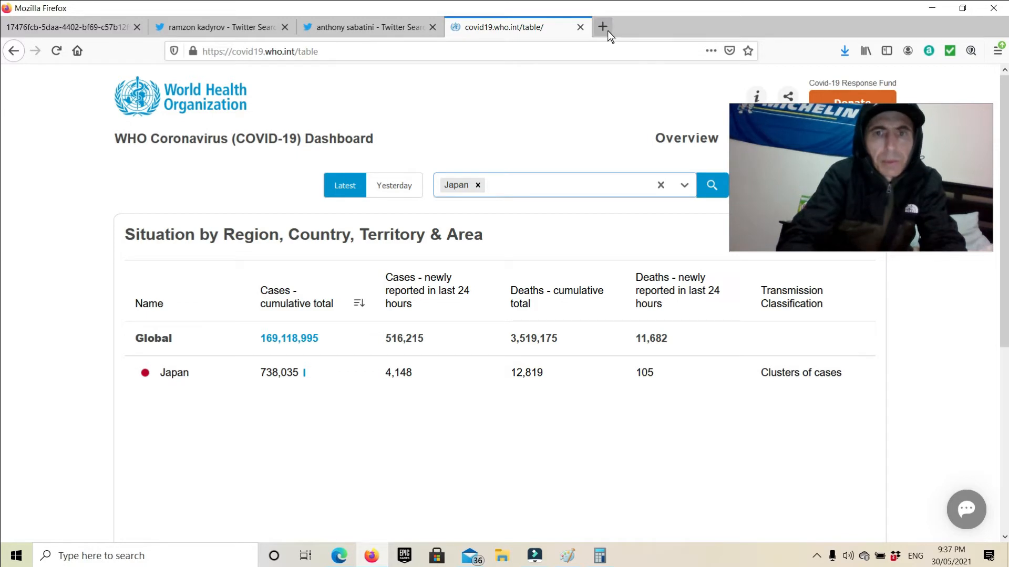
Step: In a new tab, open Worldometer's Japan population page and scroll to its population facts
left_click(603, 27)
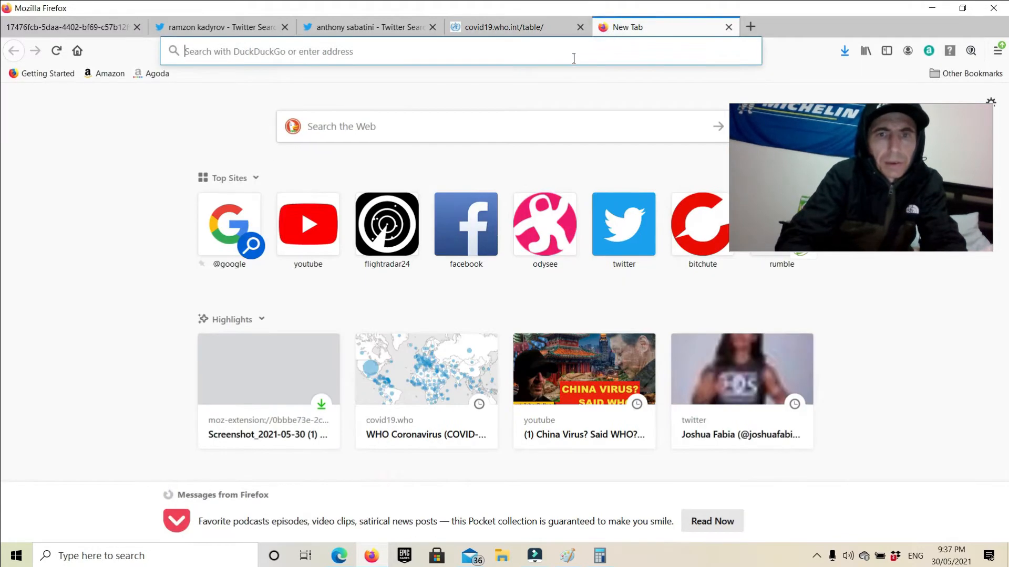
type("population/japan-population/")
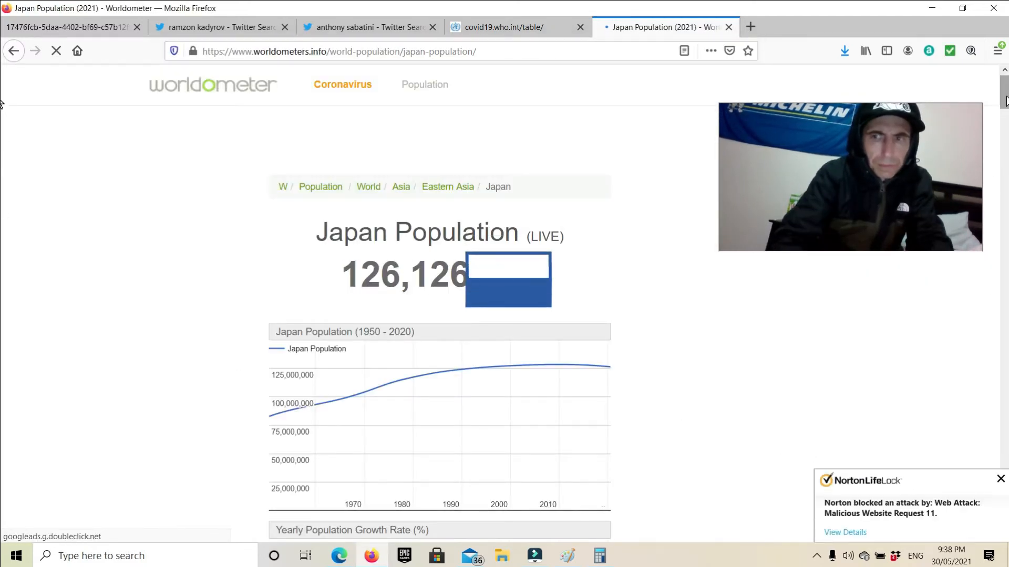
scroll("down", 3)
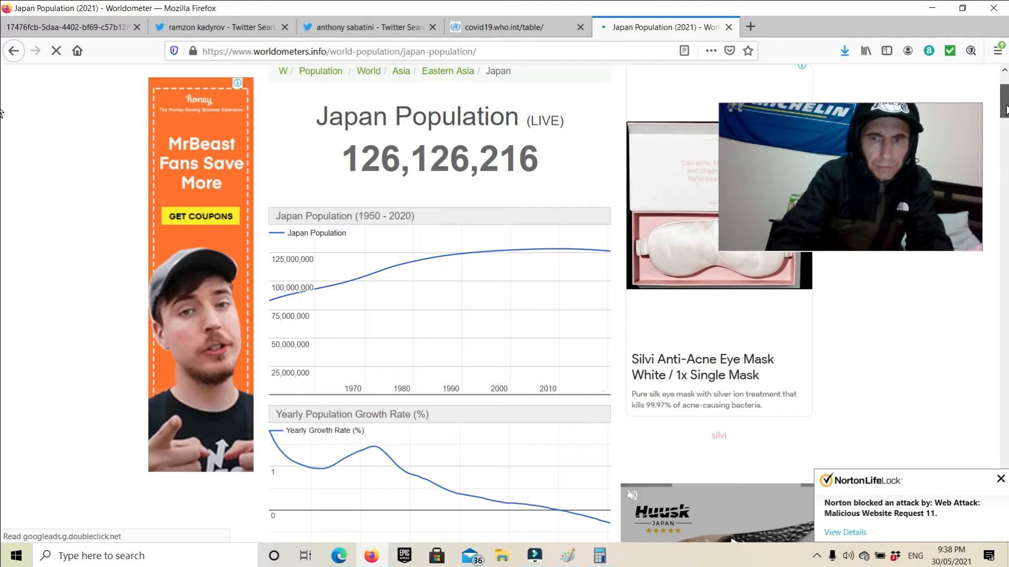
scroll("down", 3)
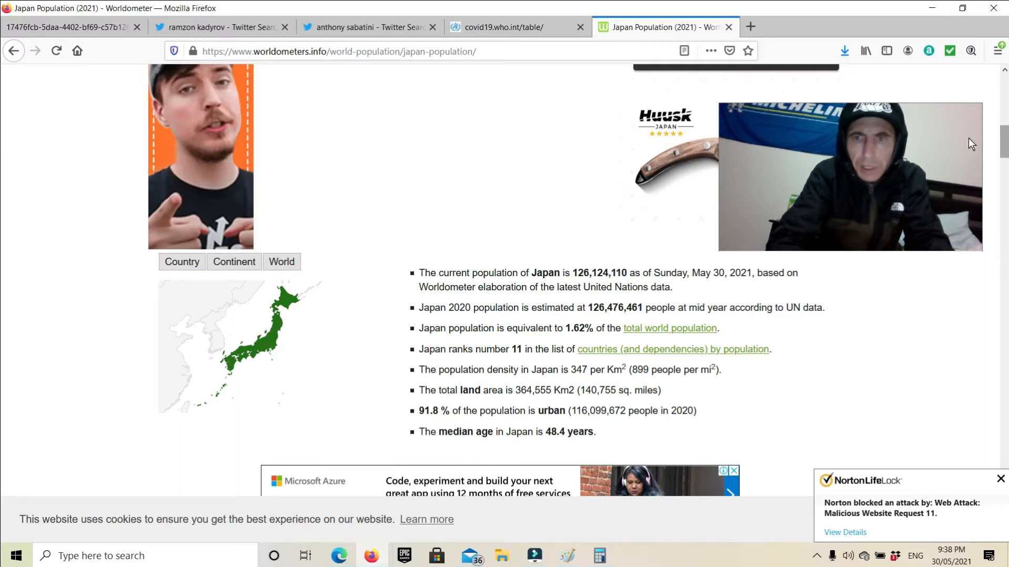
mouse_move(309, 162)
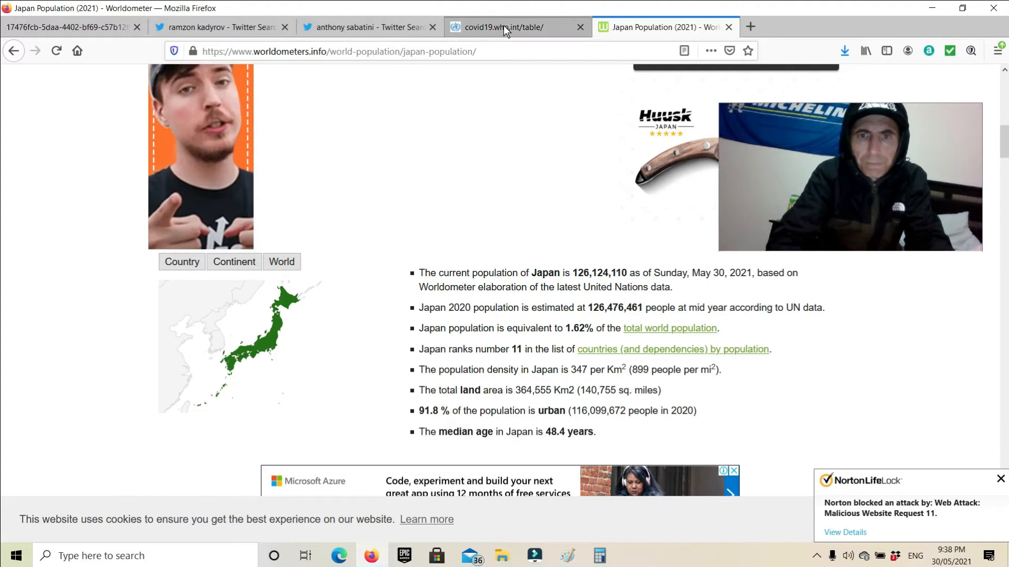
Step: Clear the Japan filter on the WHO table and scroll to the Americas and United States rows
left_click(506, 28)
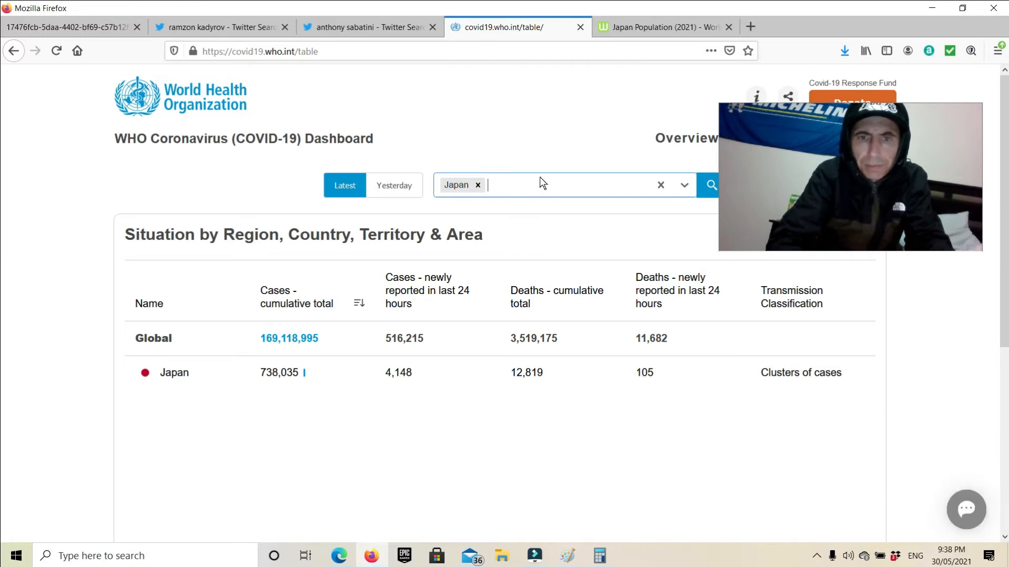
left_click(477, 185)
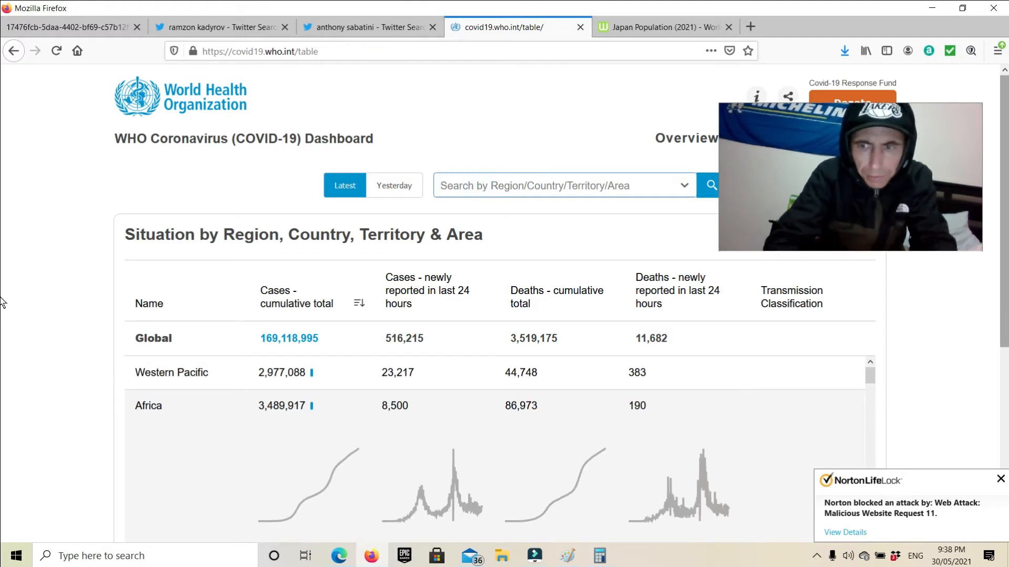
scroll("down", 3)
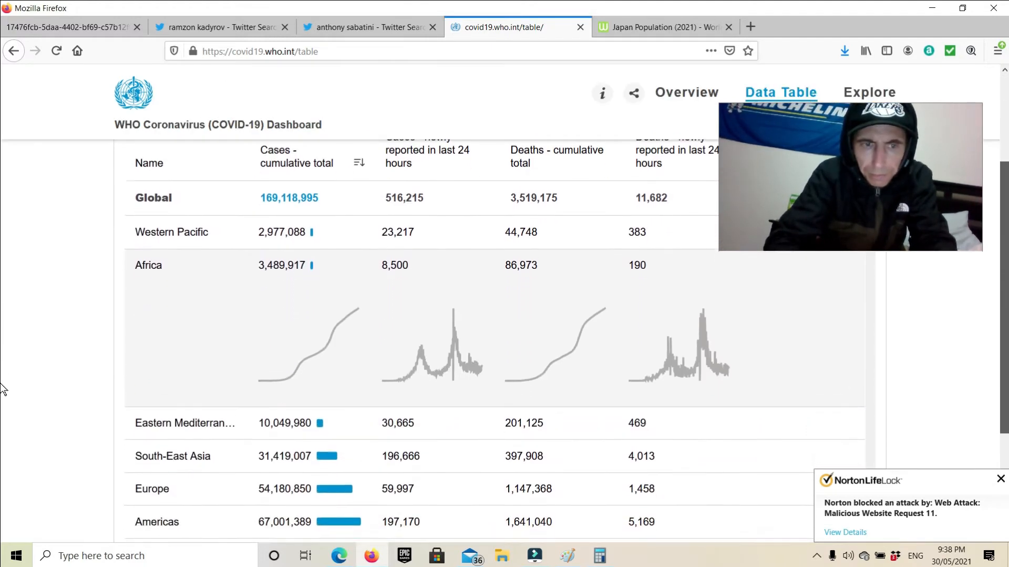
scroll("down", 3)
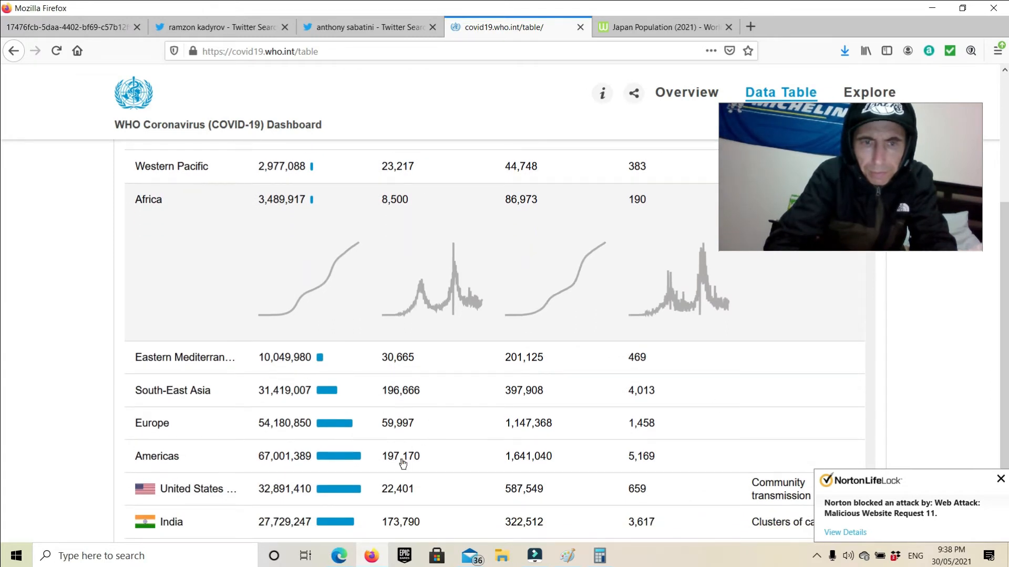
mouse_move(517, 464)
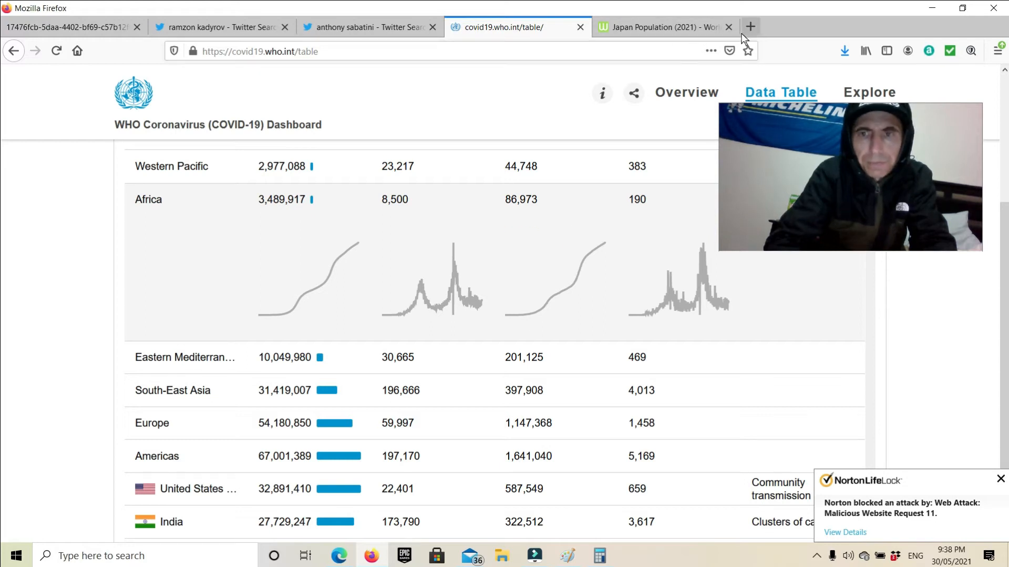
Step: In a new tab, search 'population of america', open Worldometer's United States page and scroll to its facts
left_click(751, 27)
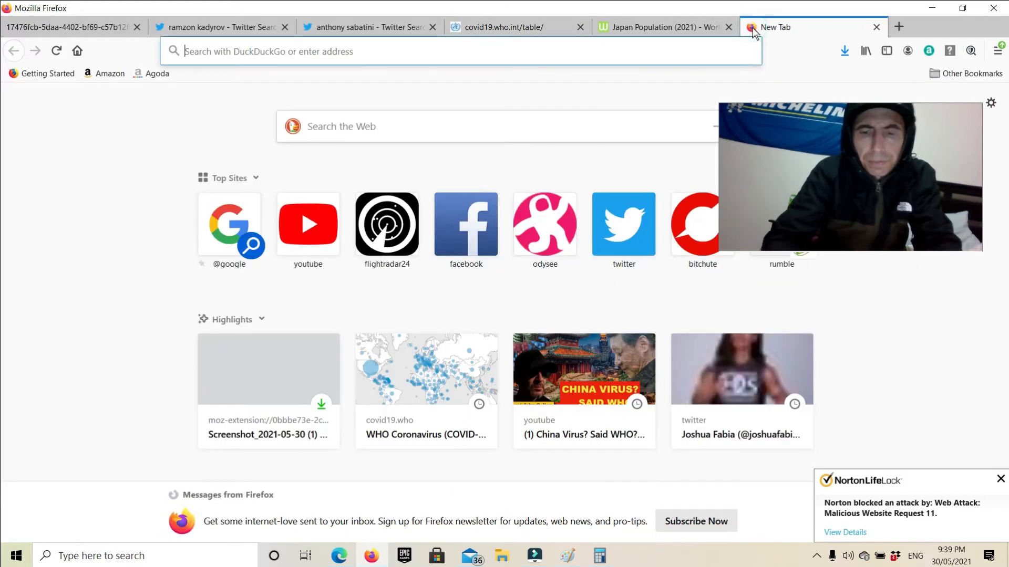
type("population+of+america&ia=web")
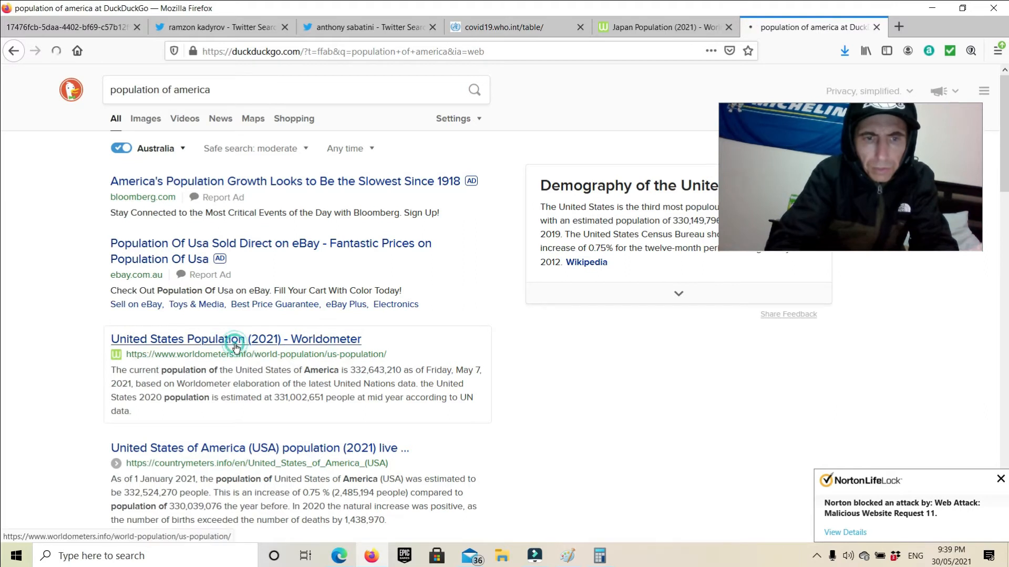
left_click(235, 339)
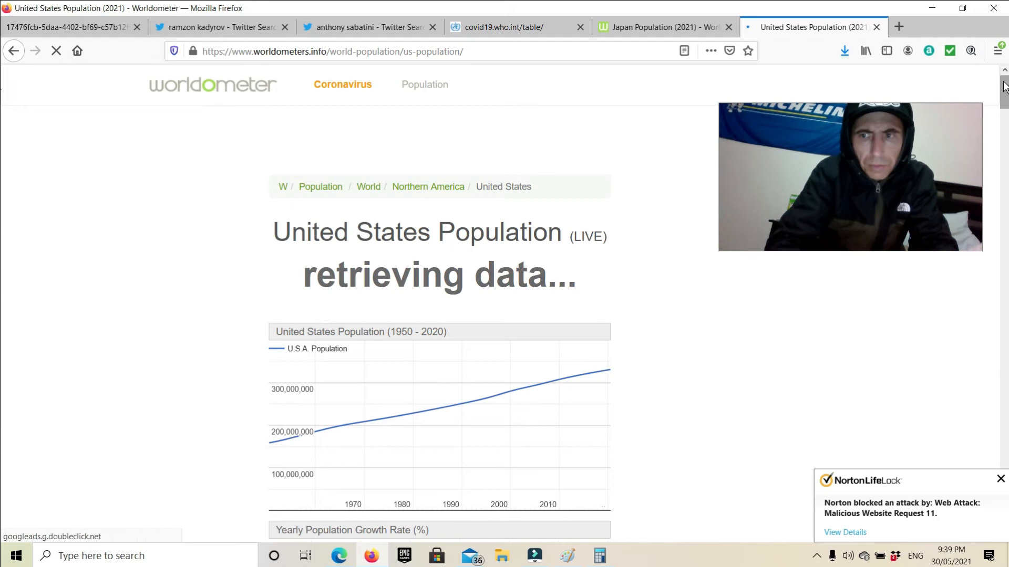
scroll("down", 3)
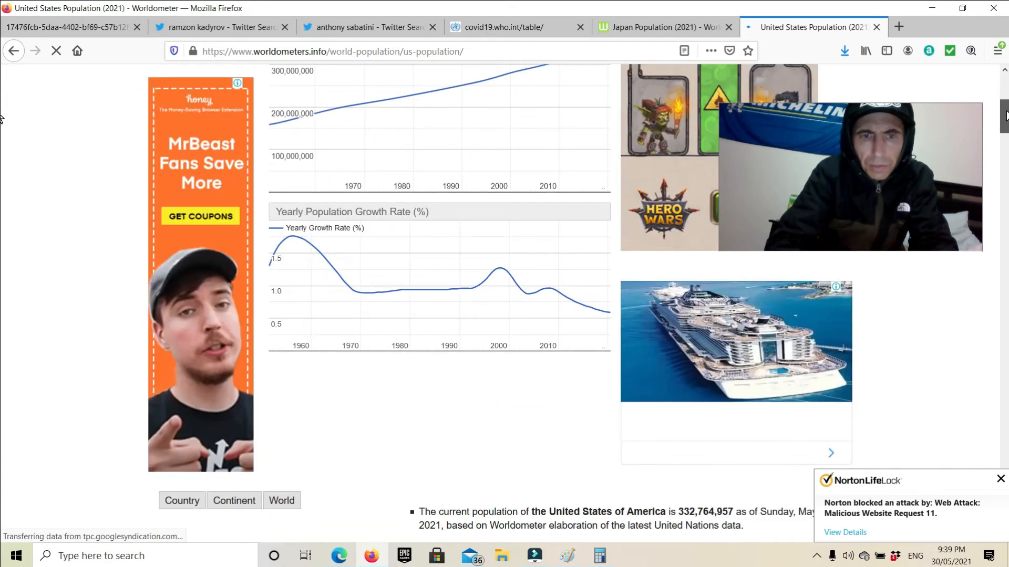
scroll("down", 3)
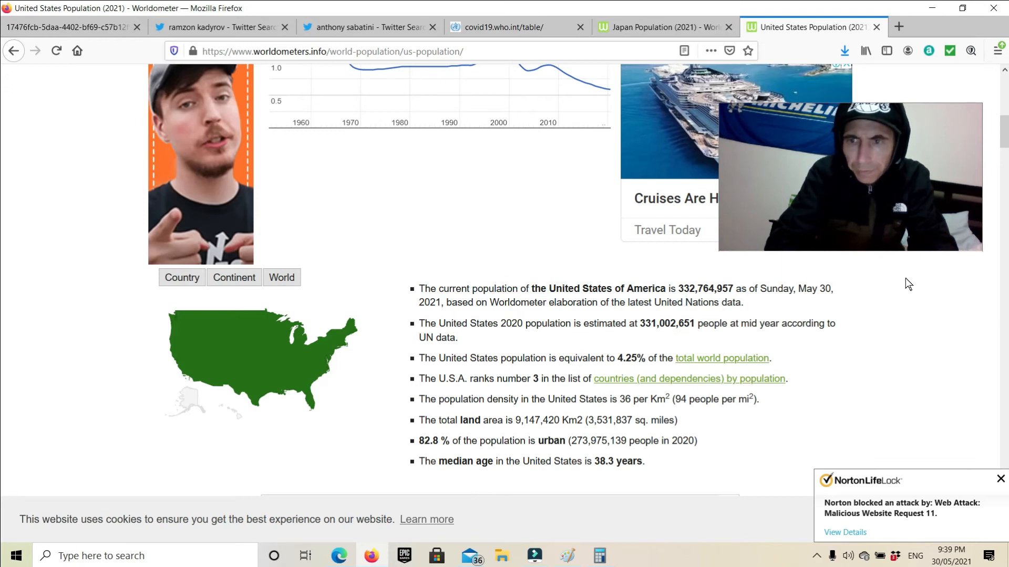
mouse_move(600, 87)
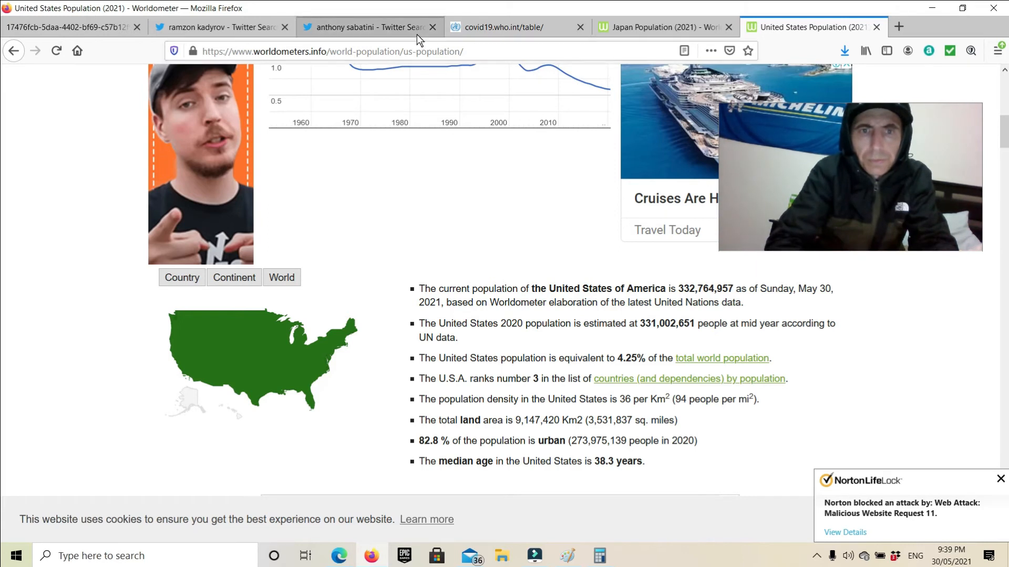
Step: Return to the WHO dashboard tab and start typing a country into the Region/Country search box
left_click(512, 28)
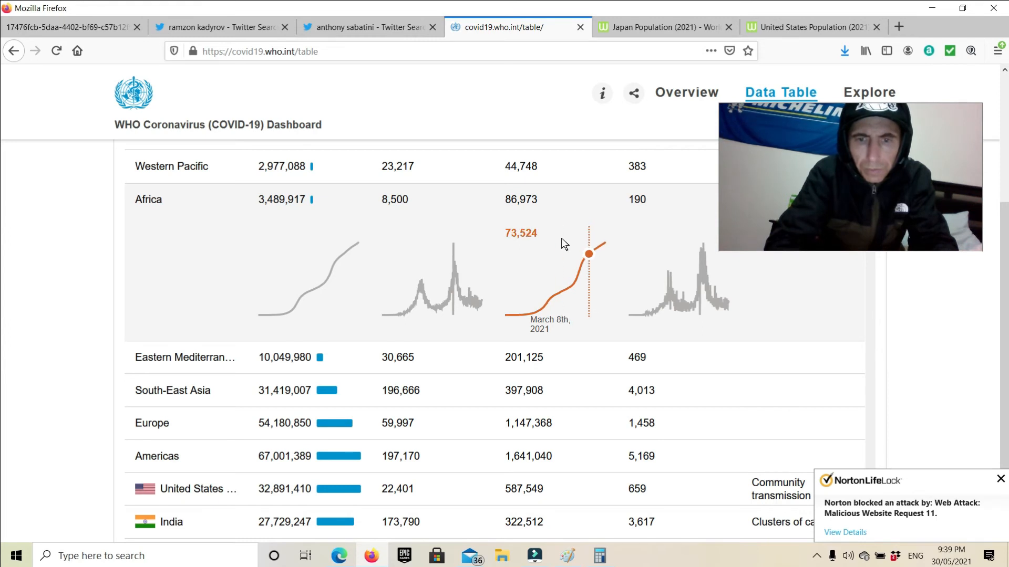
mouse_move(378, 85)
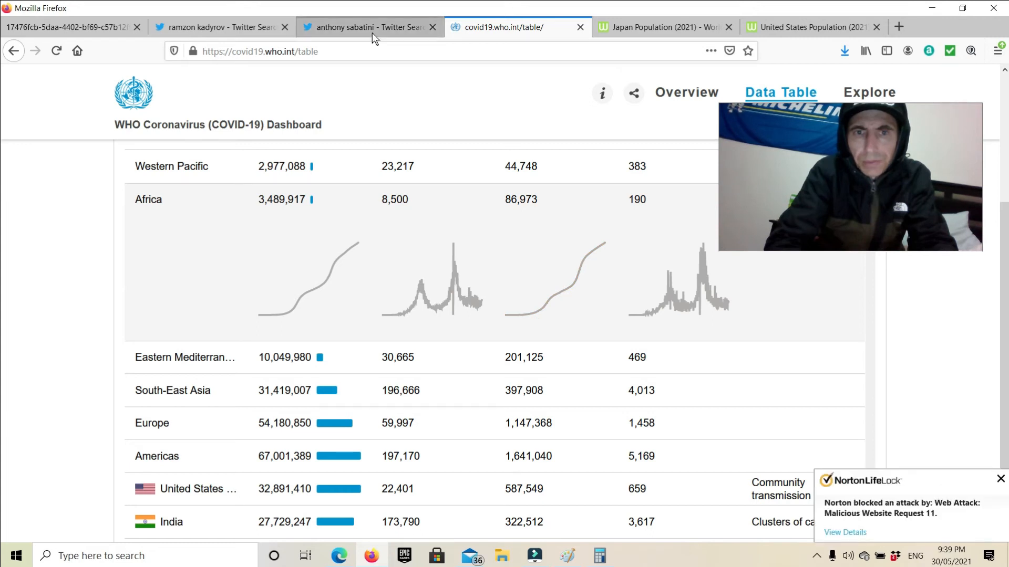
type("chna")
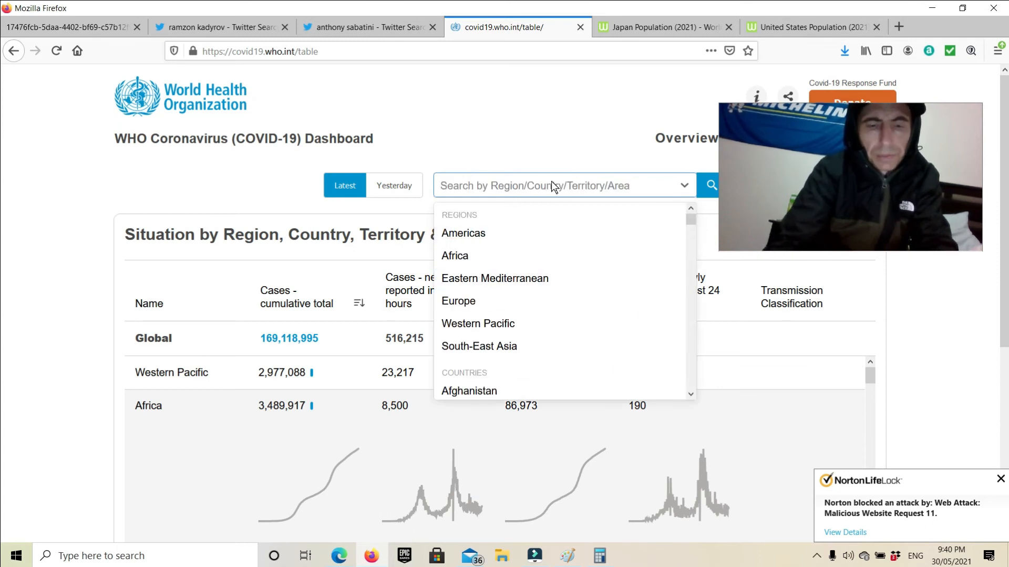
Step: Filter the situation table to China by typing 'china' and choosing it from the dropdown
type("china")
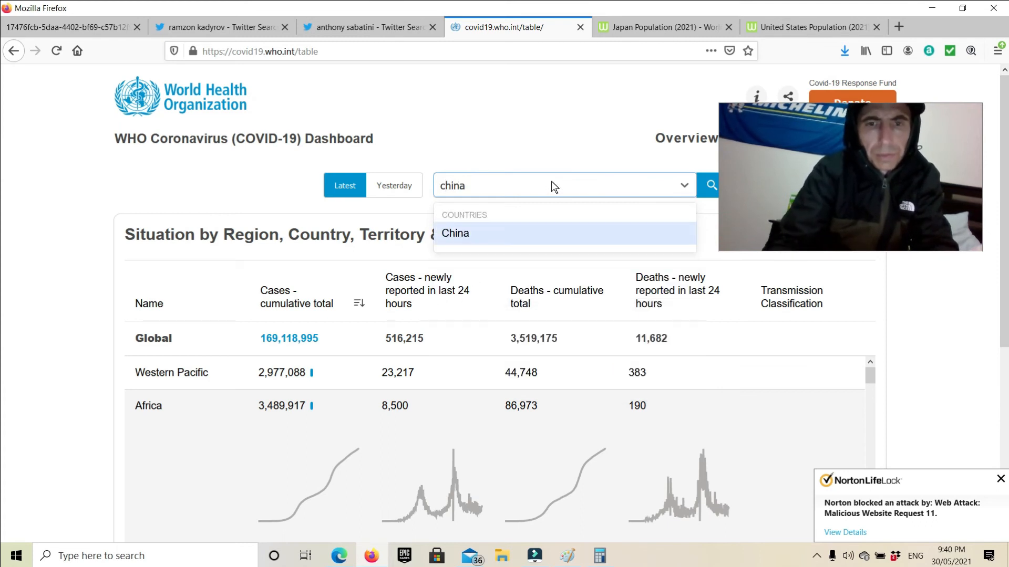
left_click(455, 233)
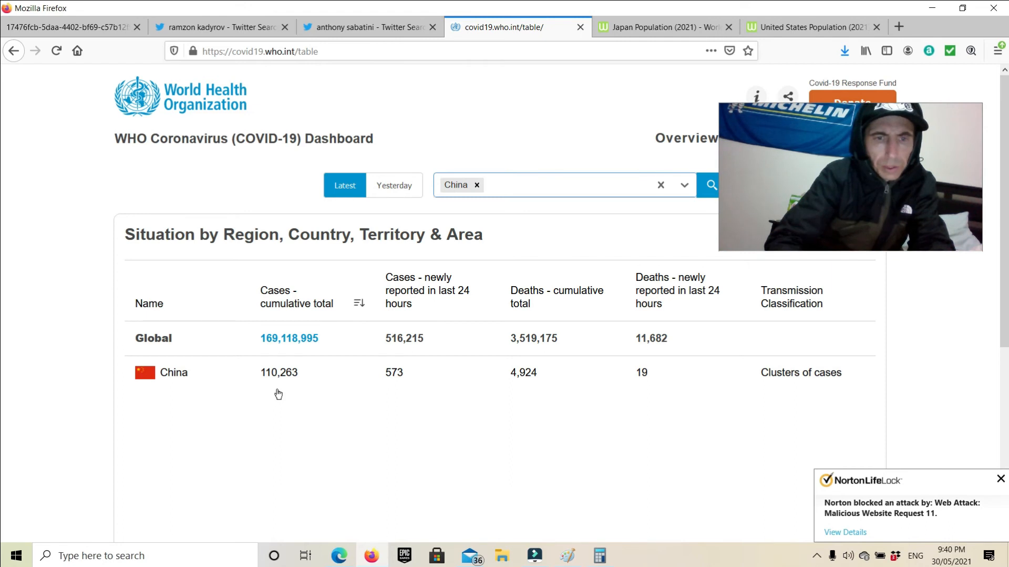
mouse_move(550, 385)
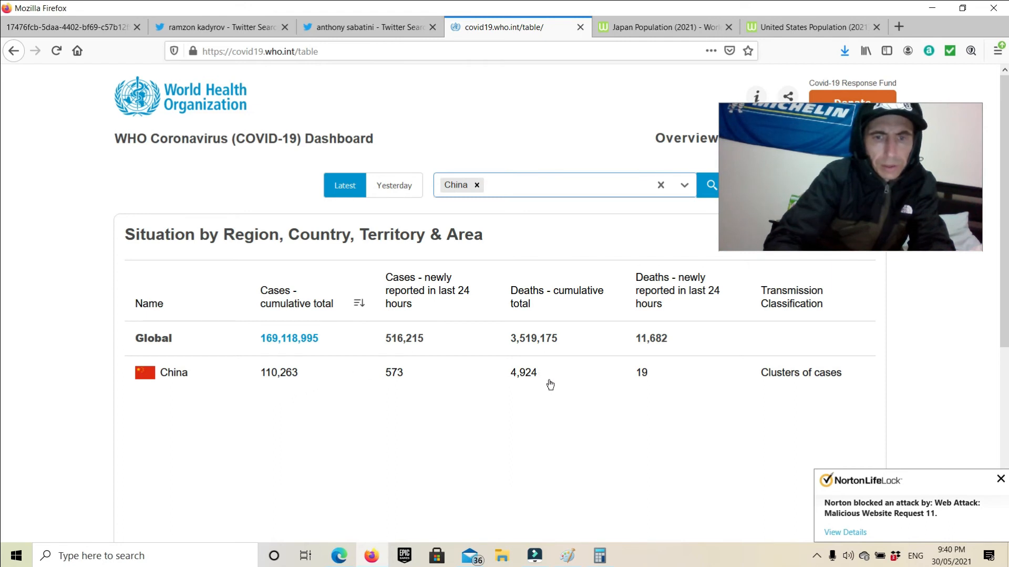
mouse_move(537, 385)
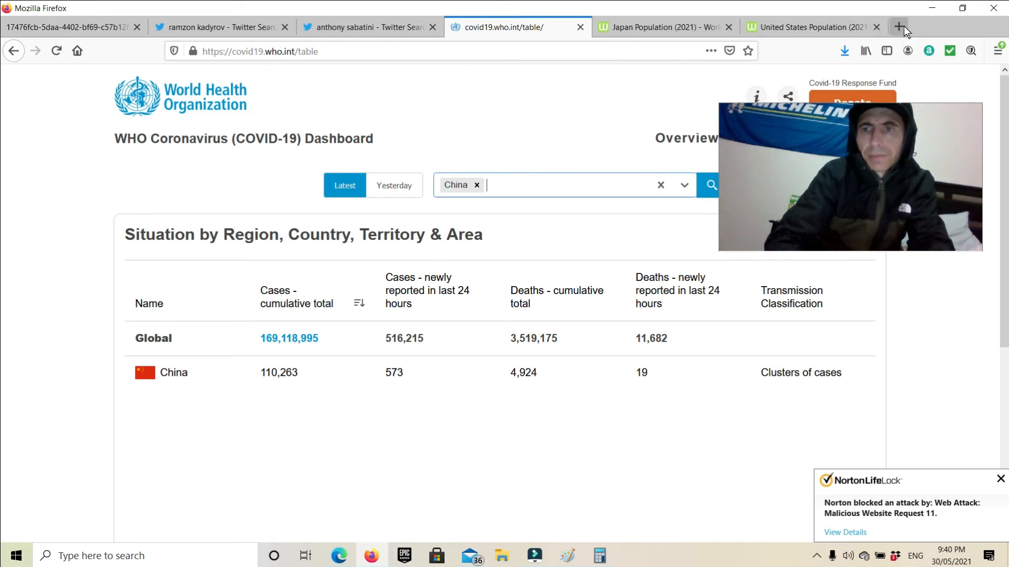
Step: In a new tab, search 'population of china' on DuckDuckGo and open the Worldometer China result
left_click(898, 27)
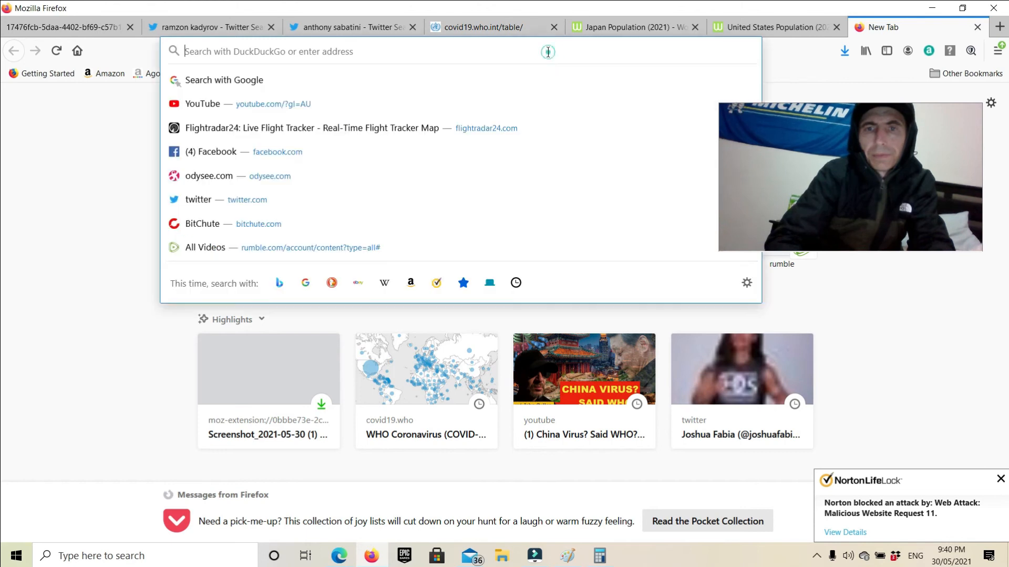
type("population of")
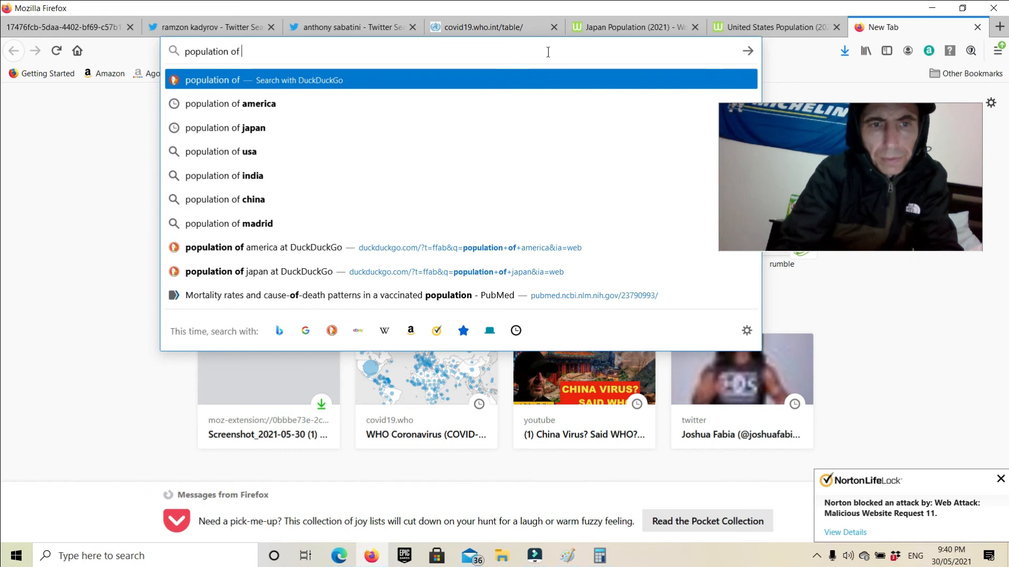
mouse_move(219, 199)
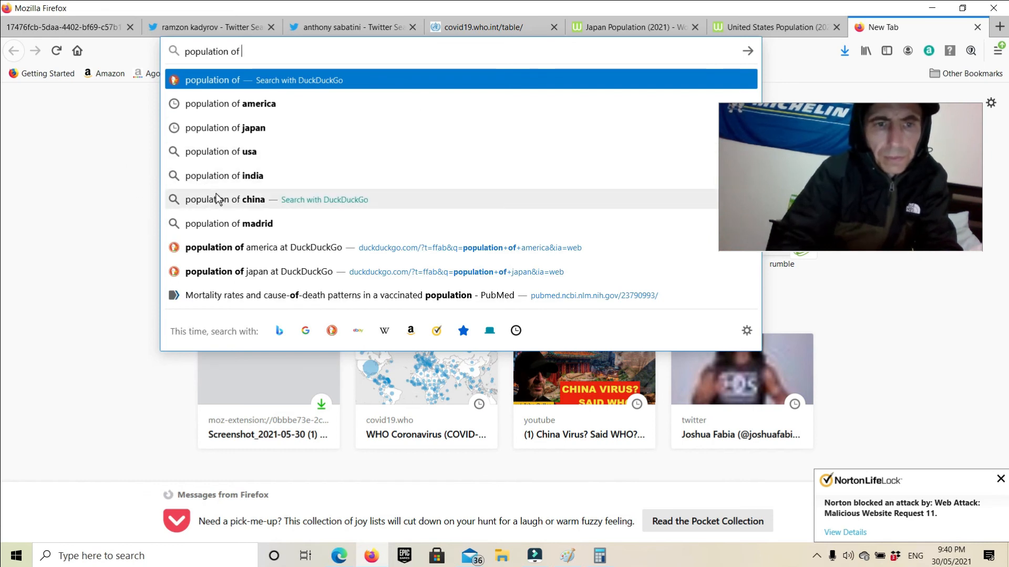
left_click(224, 200)
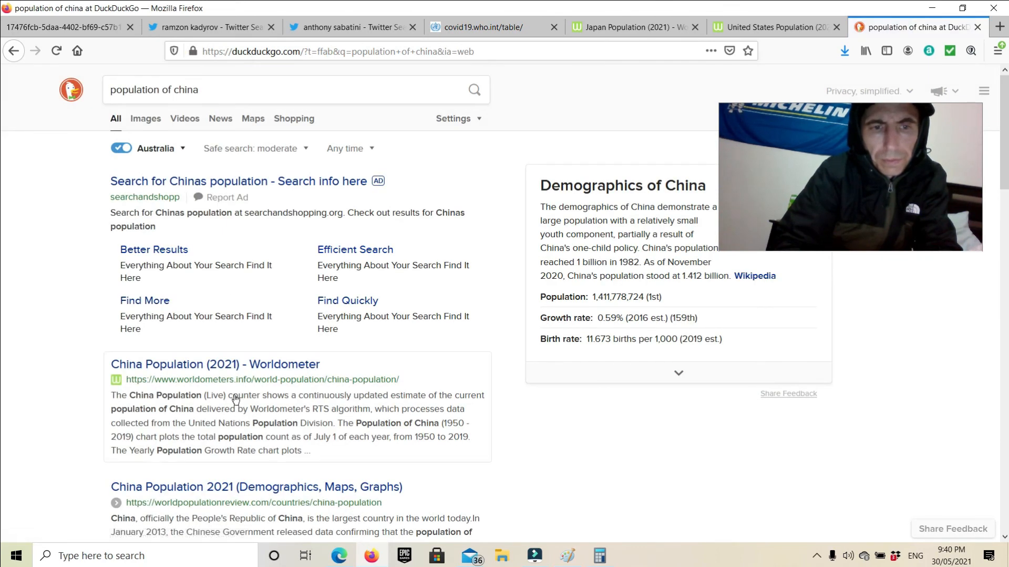
left_click(214, 365)
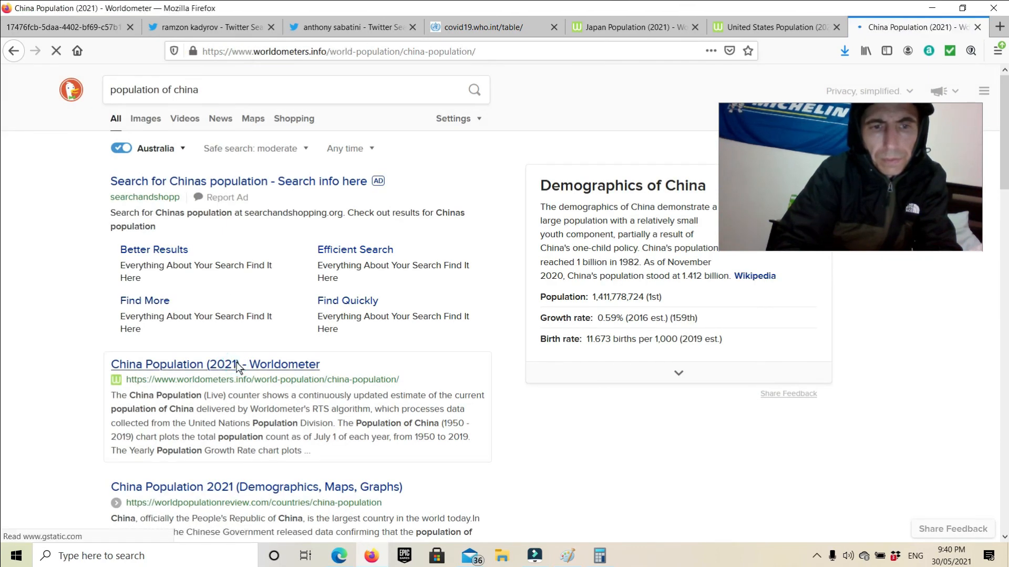